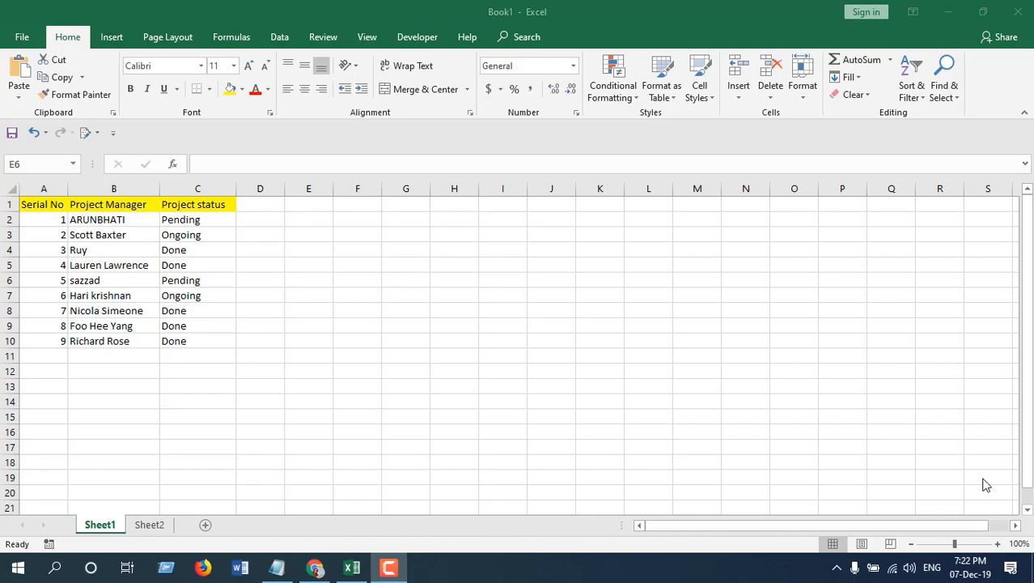
pyautogui.moveTo(209, 320)
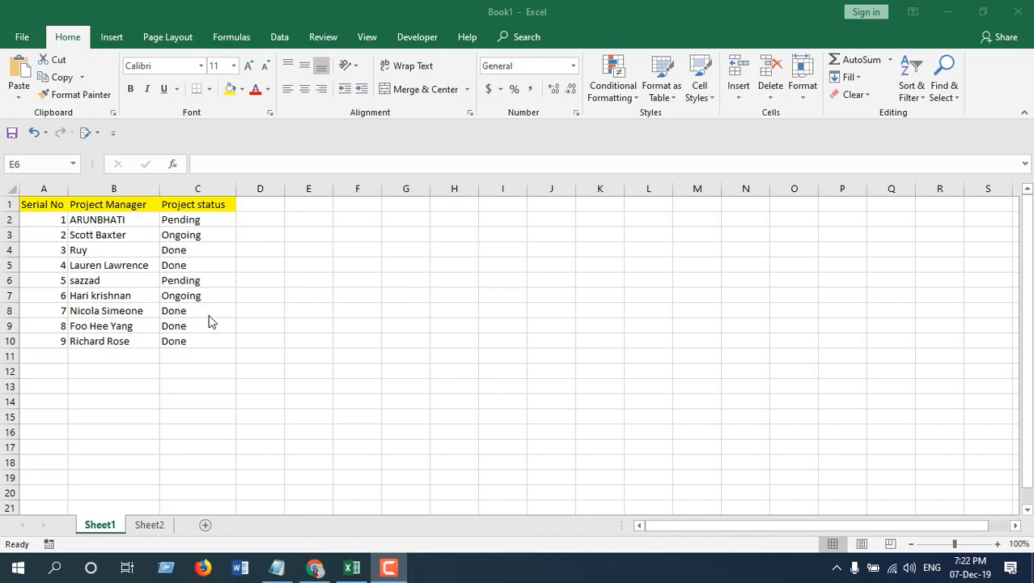
# Insert a new VBA module, paste the CopyRowBasedOnCellValue macro into it, and return to the sheet
pyautogui.click(418, 36)
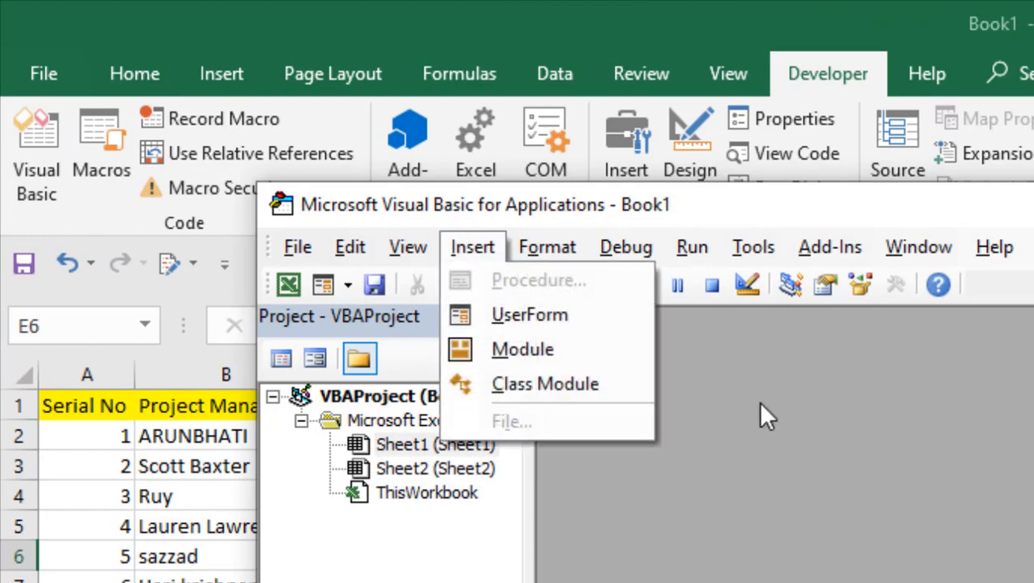
pyautogui.click(522, 350)
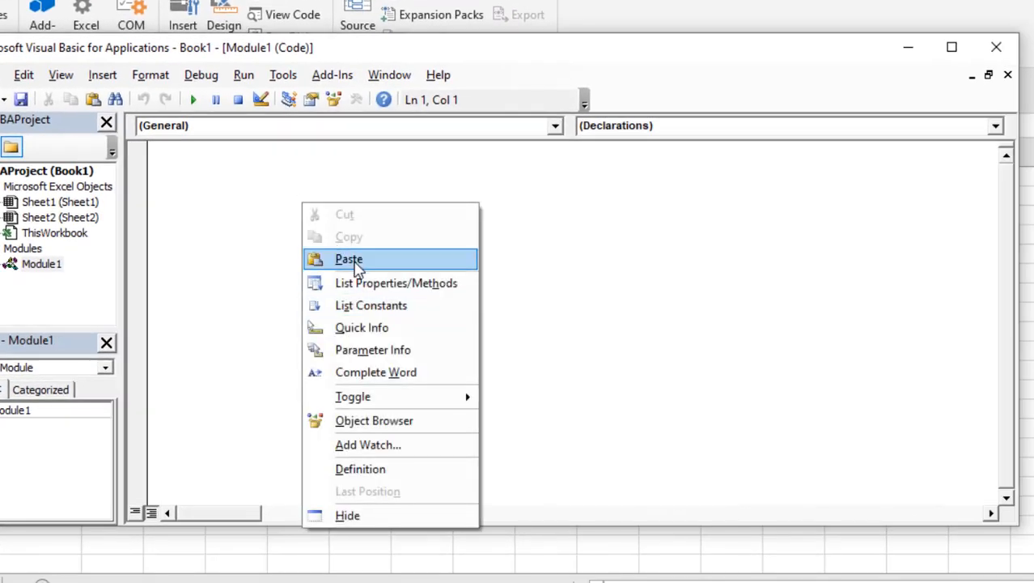
pyautogui.click(349, 259)
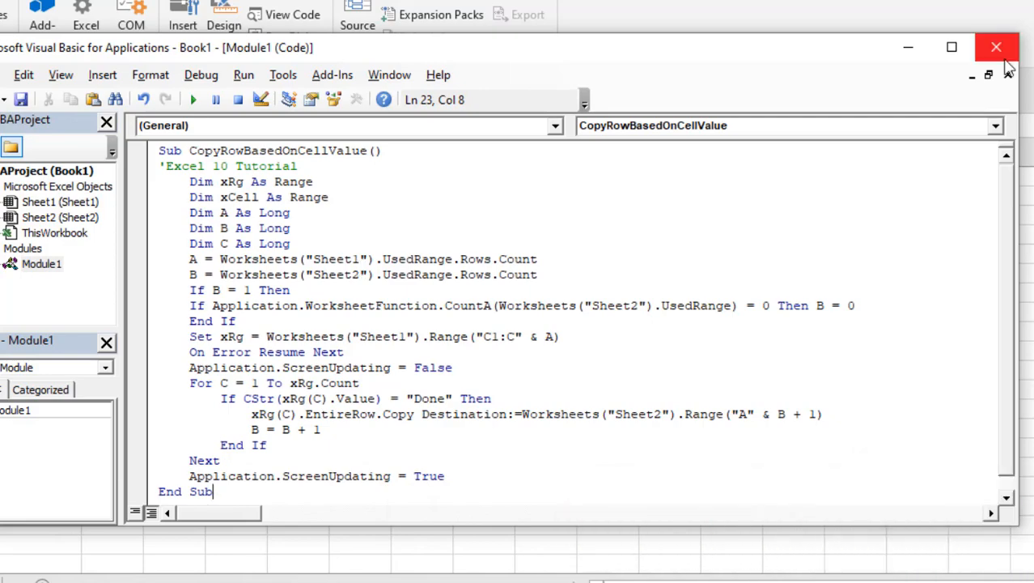
pyautogui.click(997, 47)
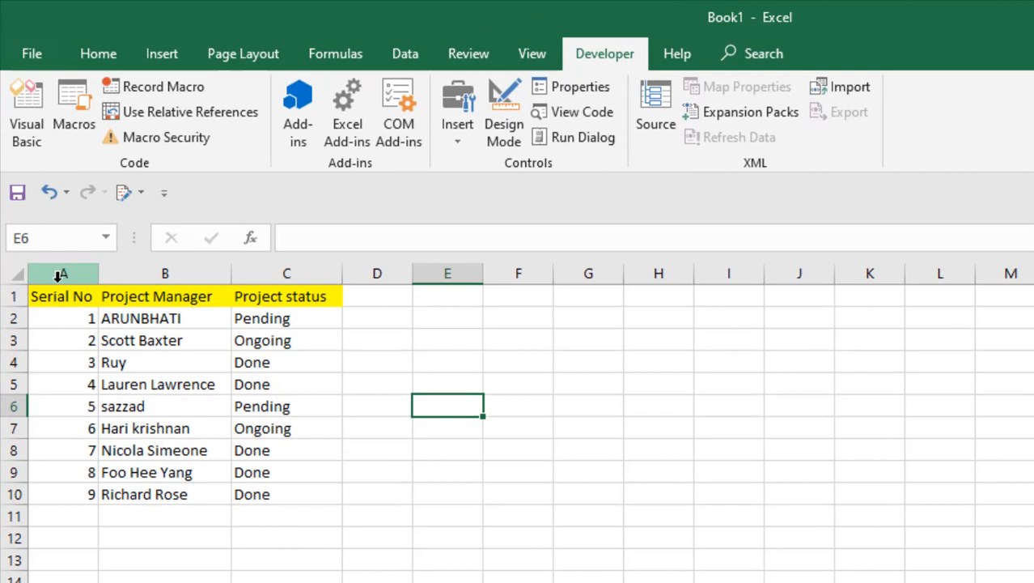
pyautogui.click(163, 272)
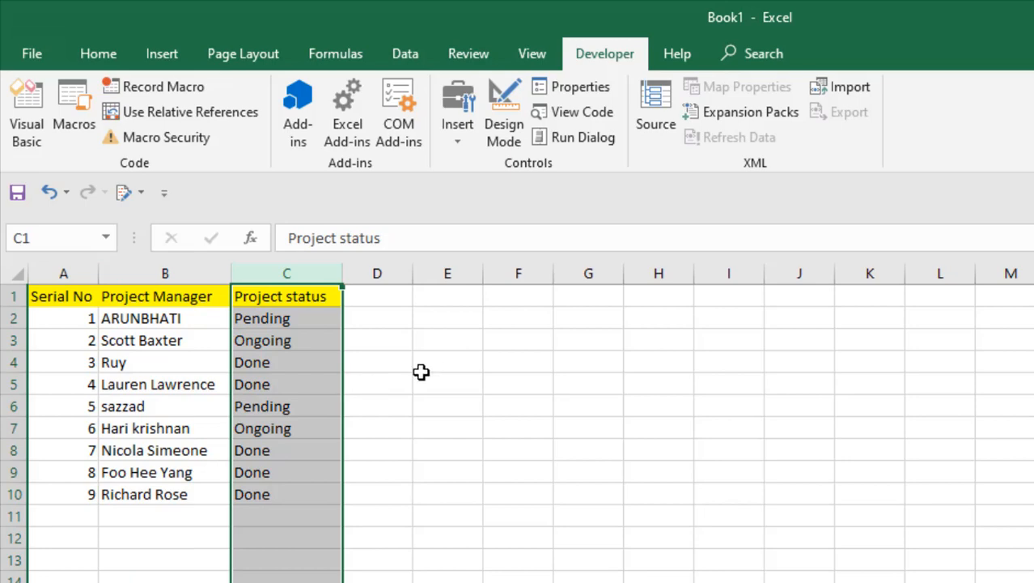
pyautogui.click(447, 384)
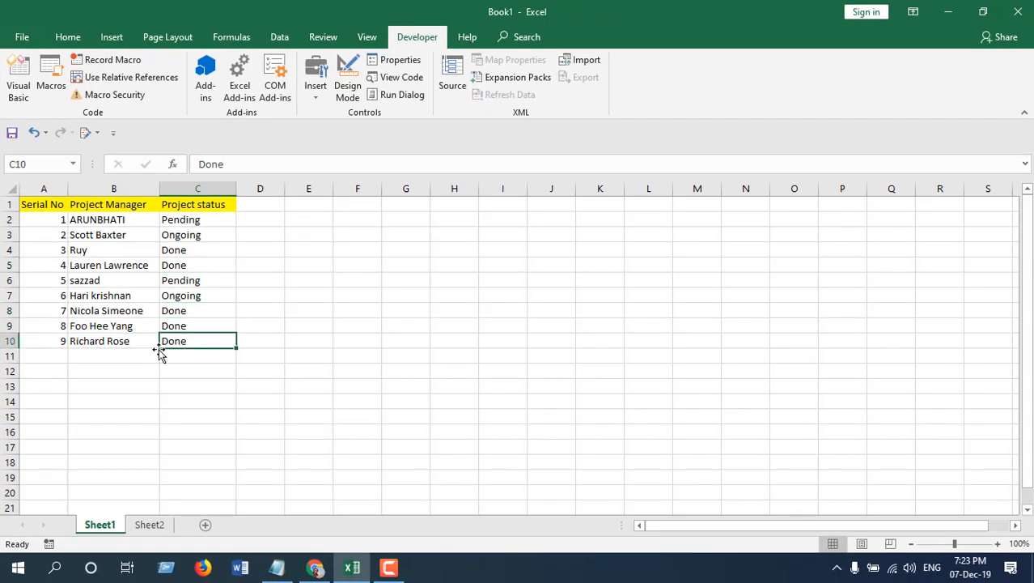
pyautogui.moveTo(213, 223)
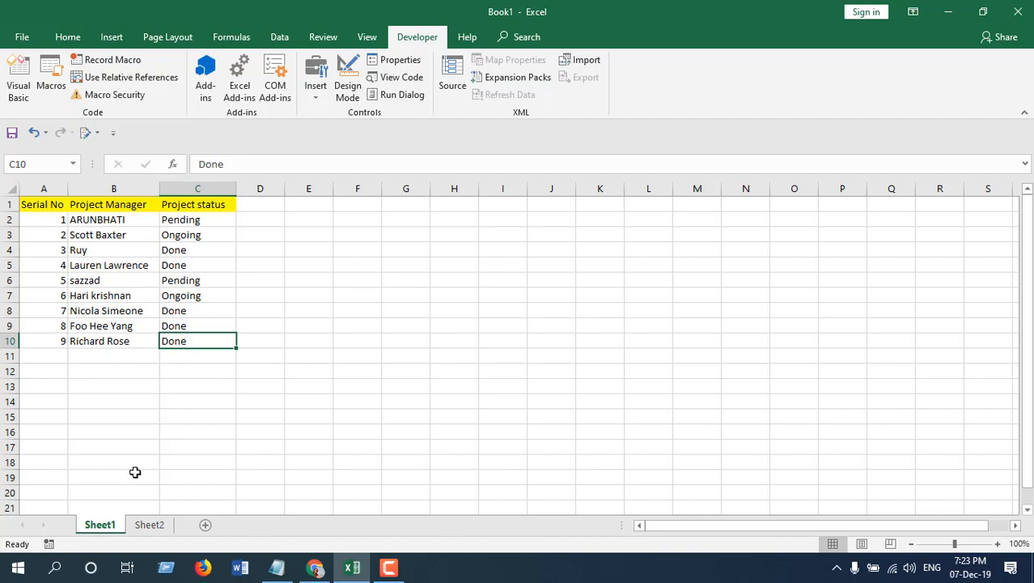
pyautogui.click(149, 524)
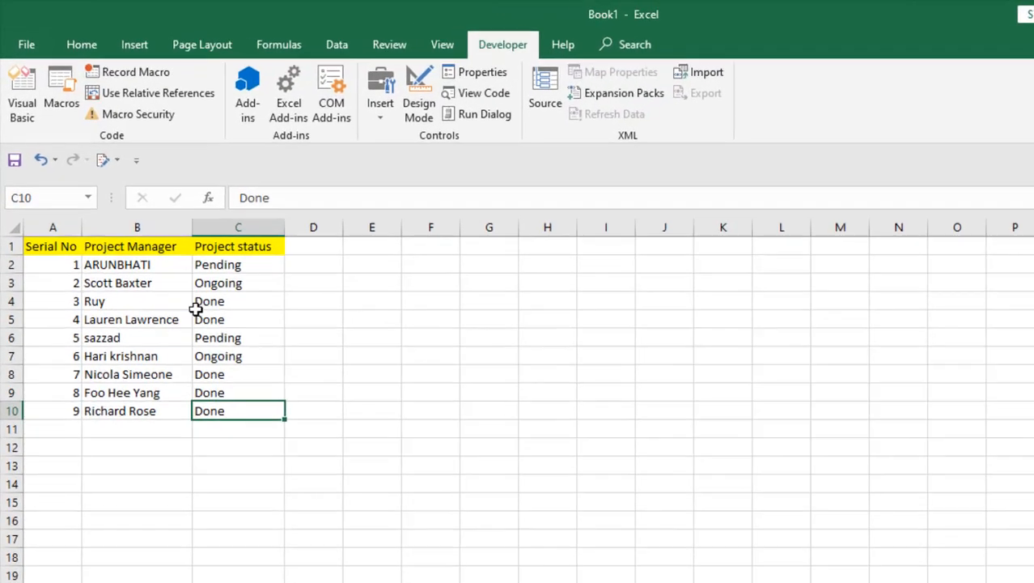
pyautogui.click(62, 92)
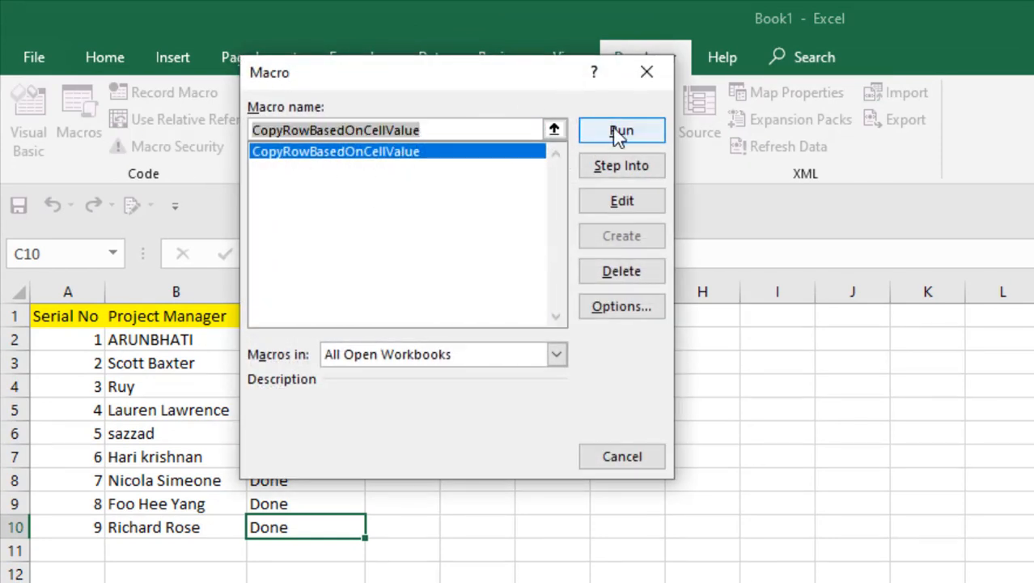
pyautogui.click(621, 129)
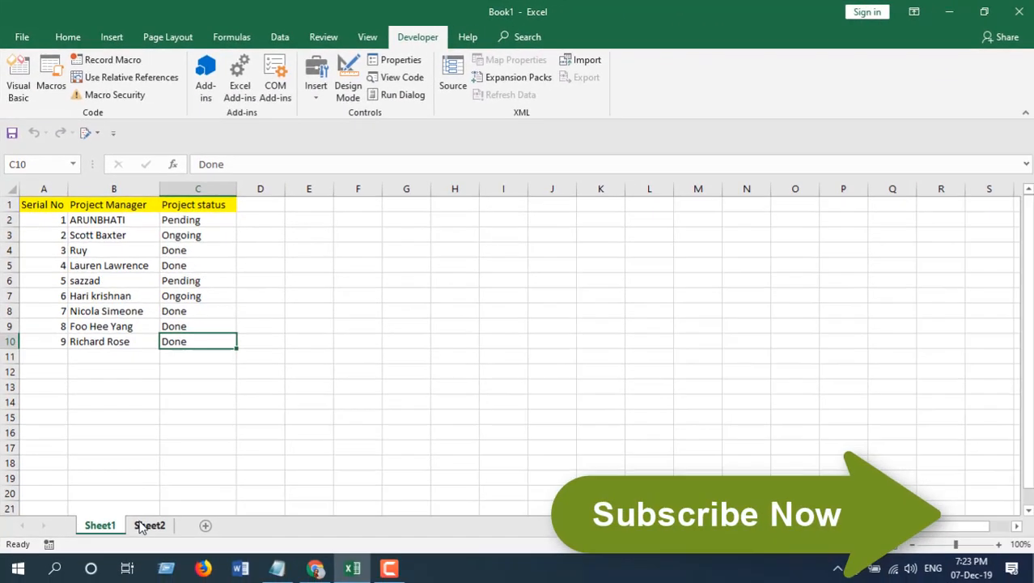
pyautogui.click(149, 525)
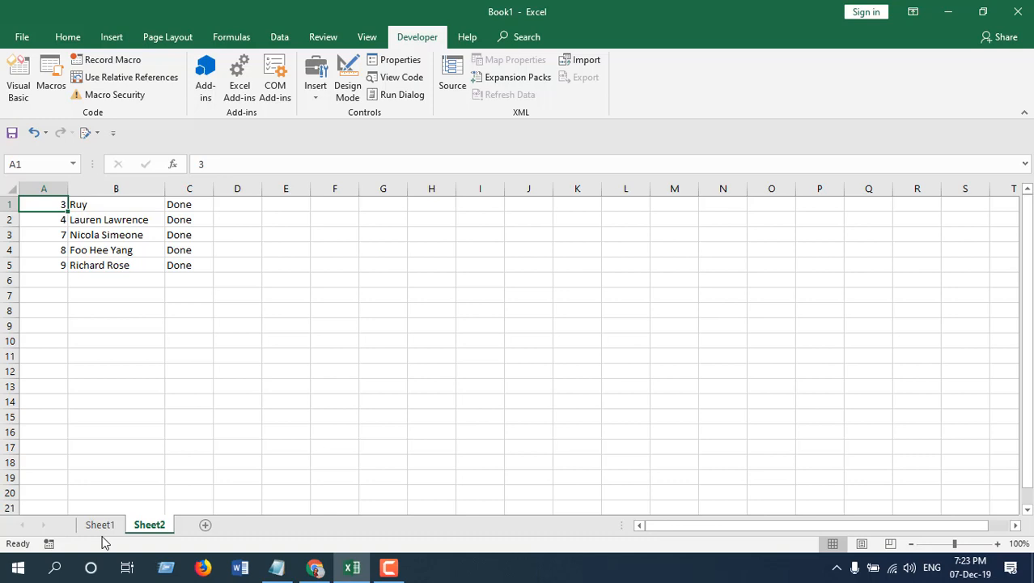
pyautogui.click(100, 524)
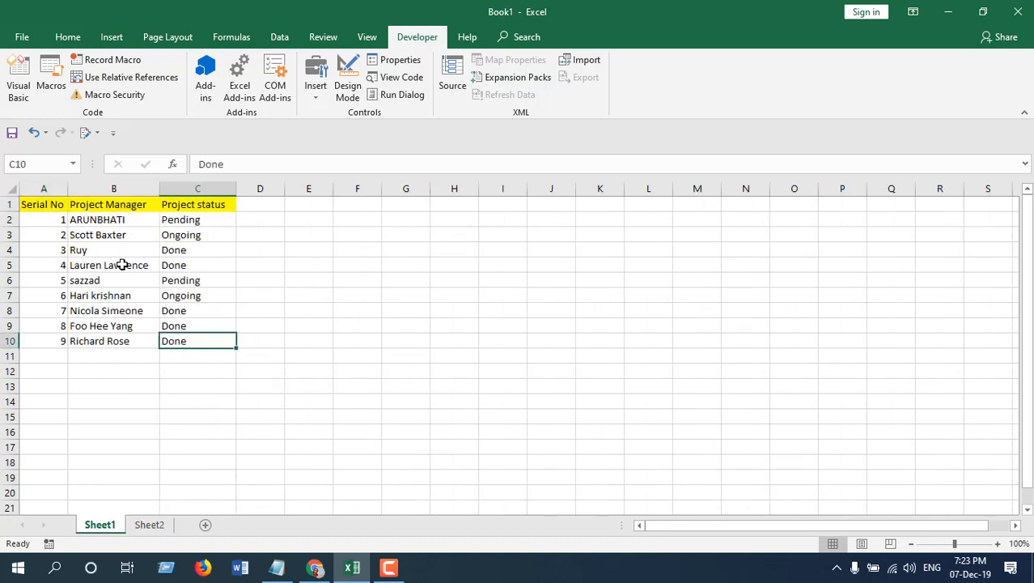
pyautogui.moveTo(75, 340)
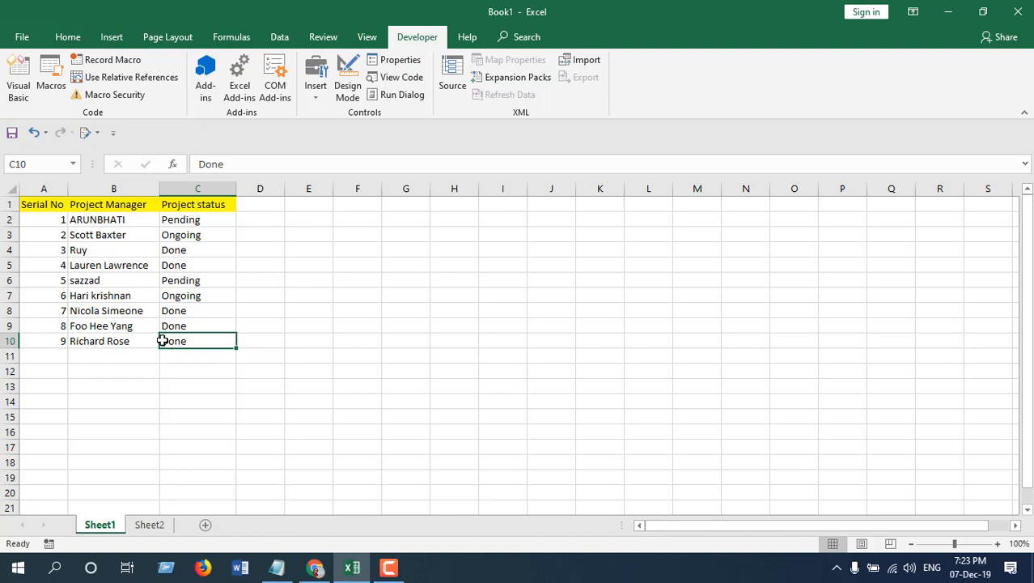
pyautogui.click(149, 524)
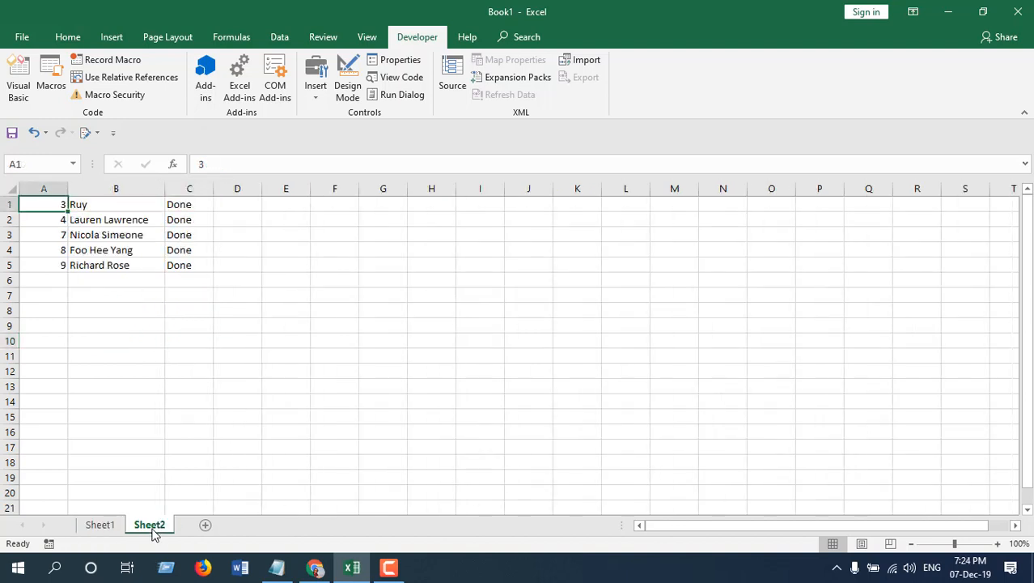
pyautogui.click(100, 524)
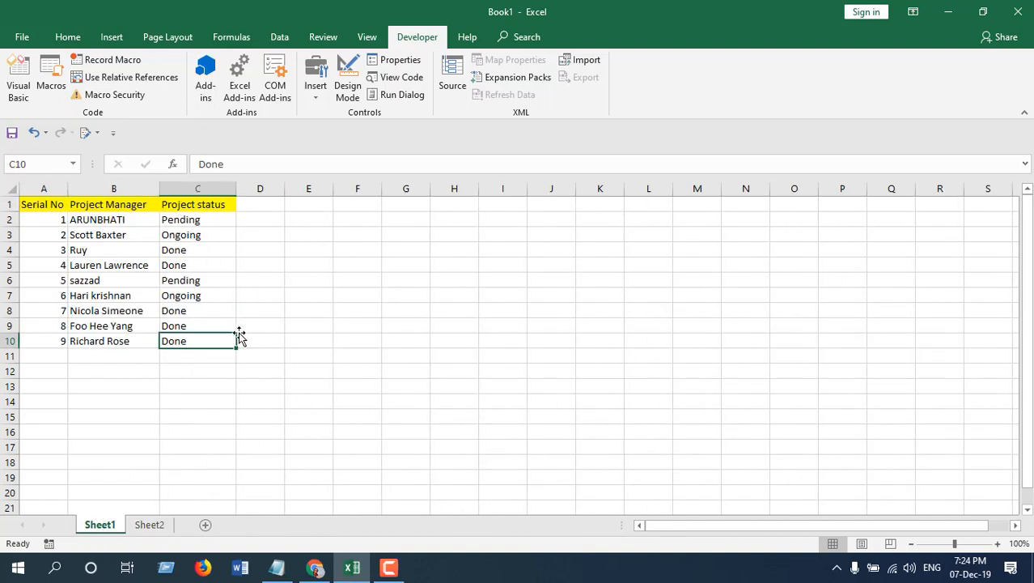
pyautogui.moveTo(220, 310)
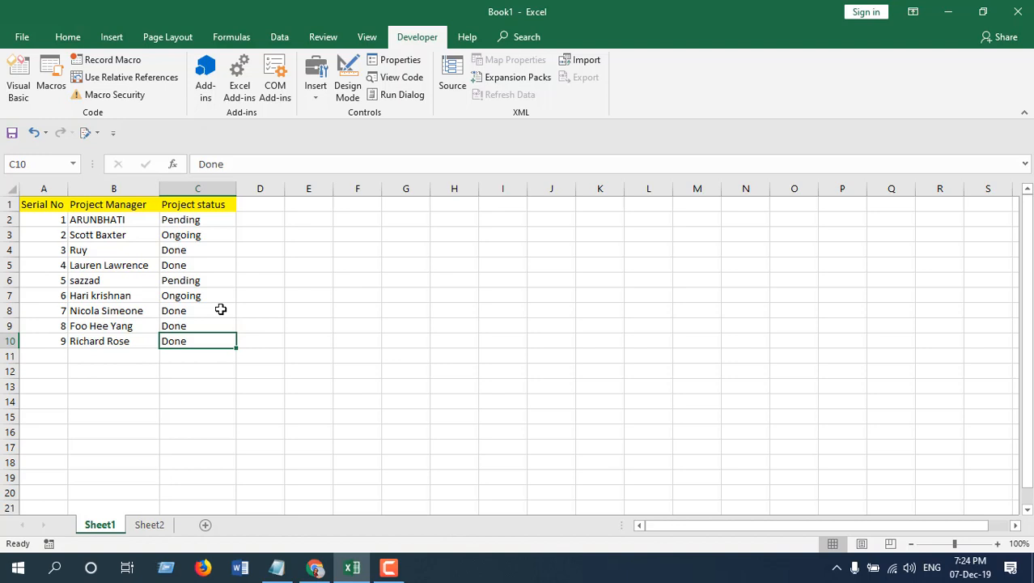
pyautogui.click(356, 218)
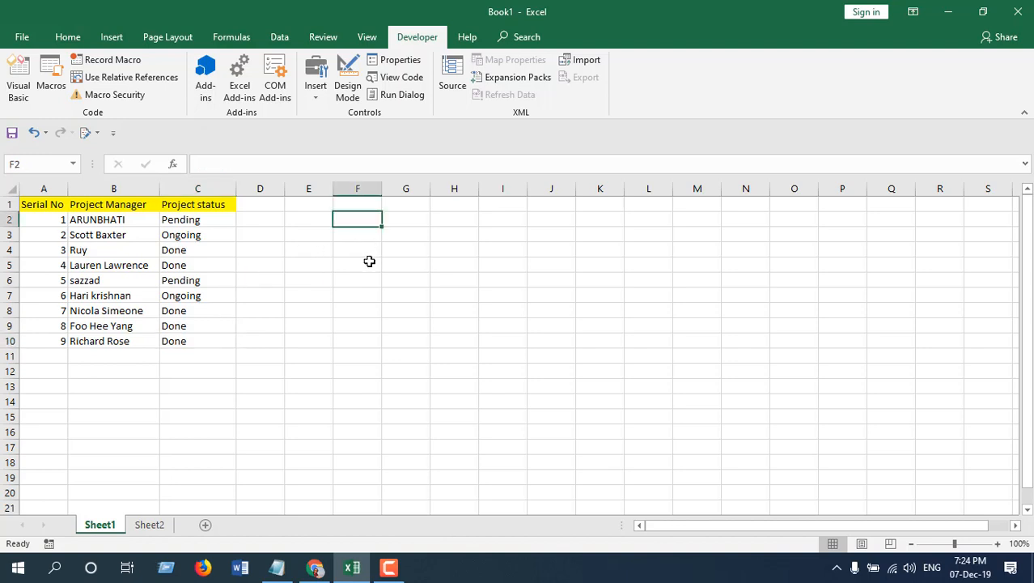
pyautogui.click(453, 311)
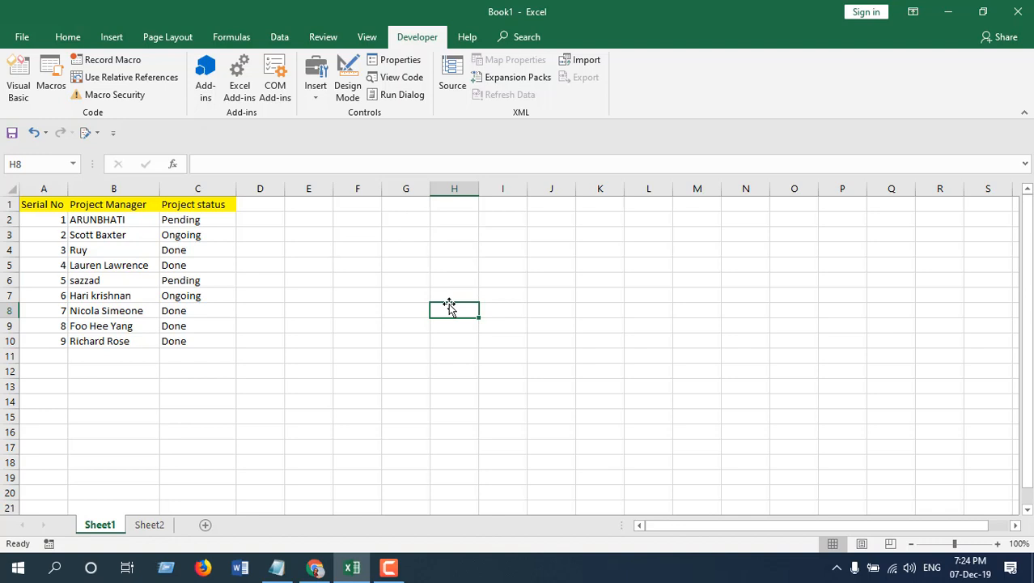
# Draw a slim rounded-rectangle button shape right of the table near columns F–H
pyautogui.click(110, 36)
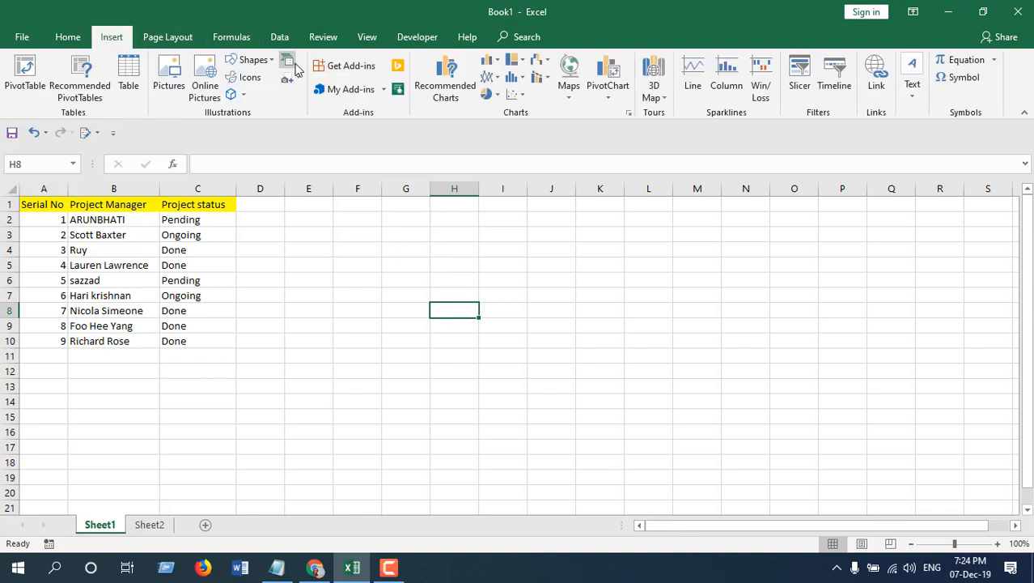
pyautogui.moveTo(349, 223); pyautogui.dragTo(473, 268)
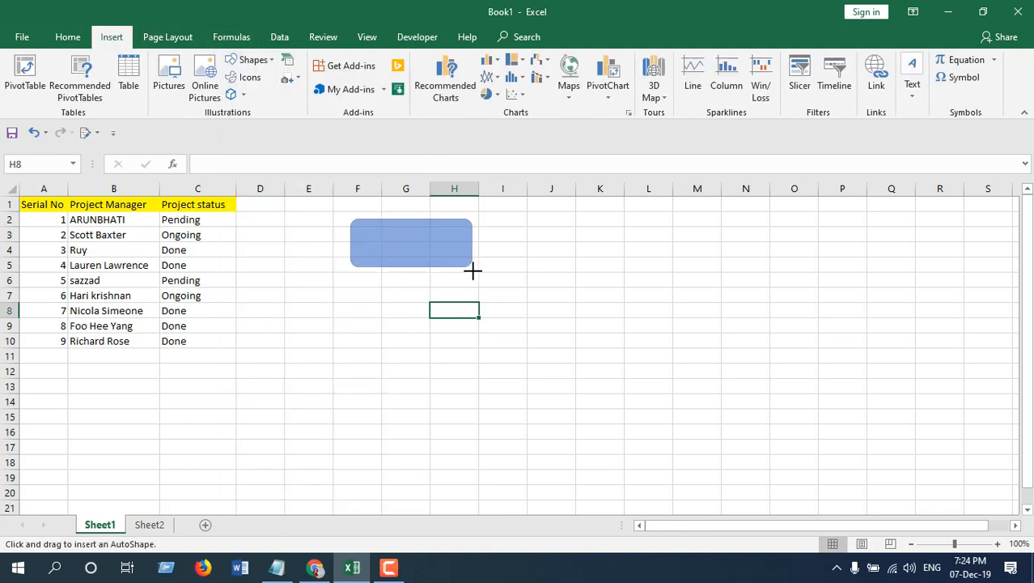
pyautogui.moveTo(349, 218); pyautogui.dragTo(472, 271)
pyautogui.write('Copy to another sheet')
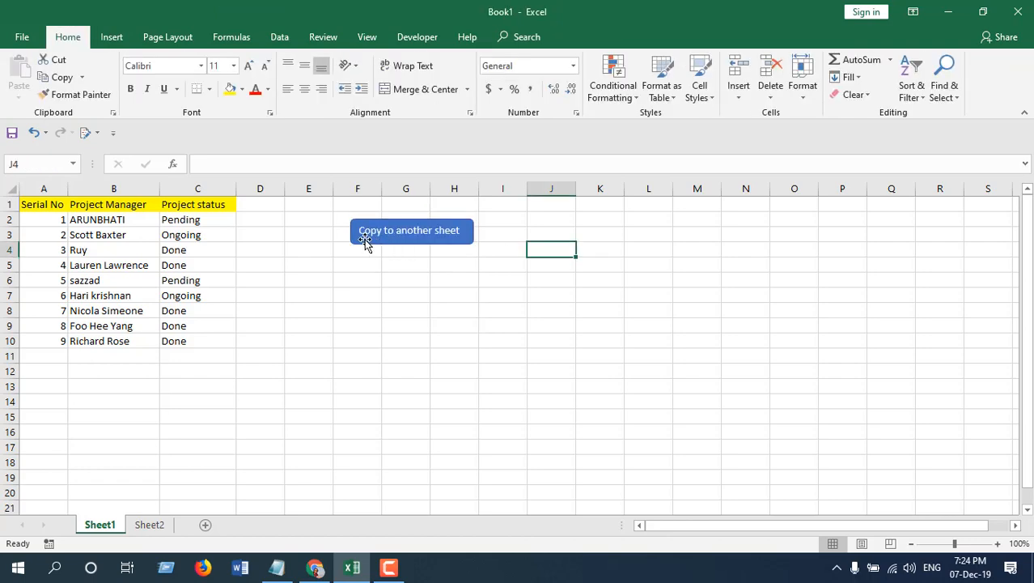
# Assign the CopyRowBasedOnCellValue macro to the new button shape
pyautogui.rightClick(408, 230)
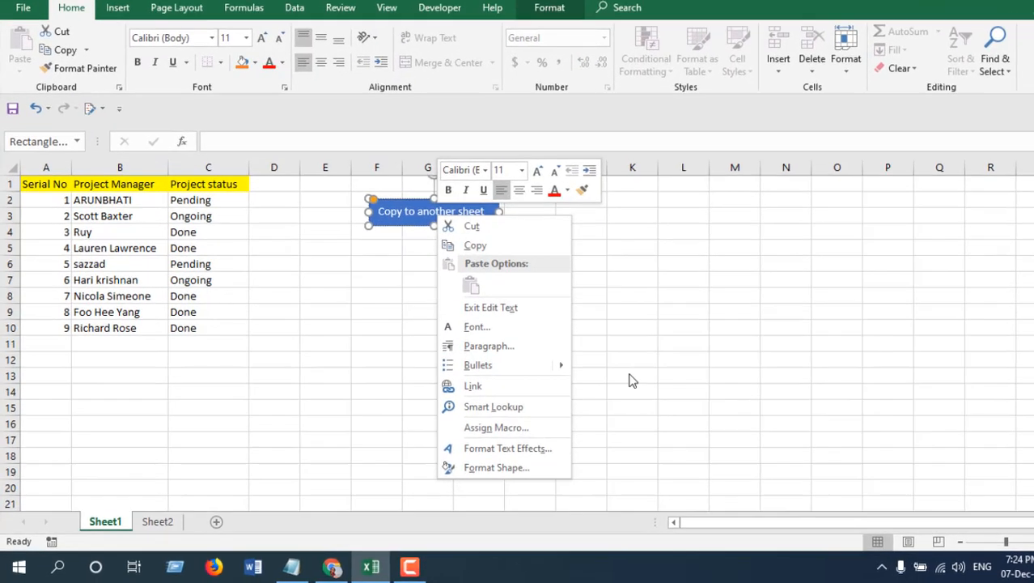
pyautogui.click(495, 427)
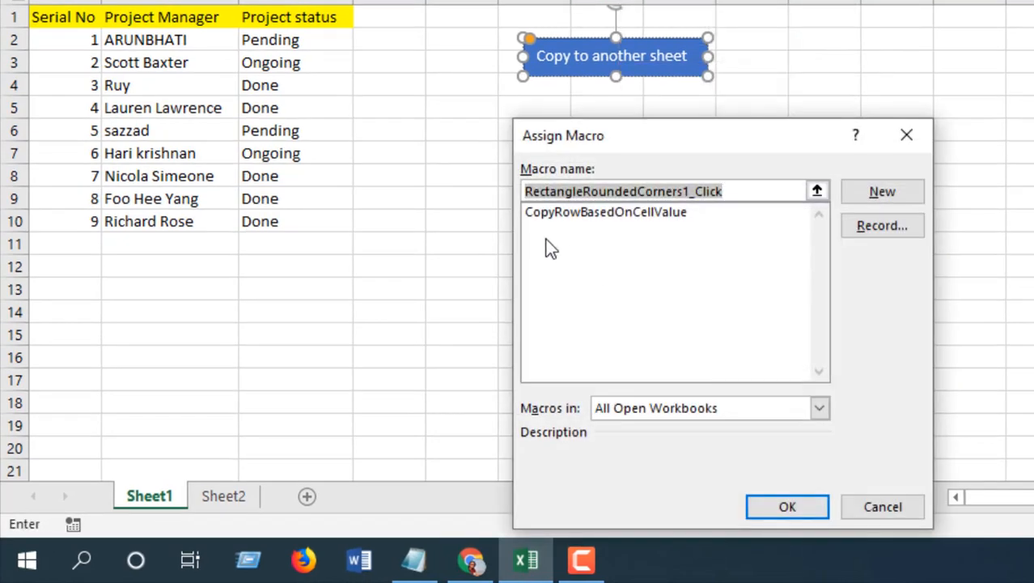
pyautogui.moveTo(598, 227)
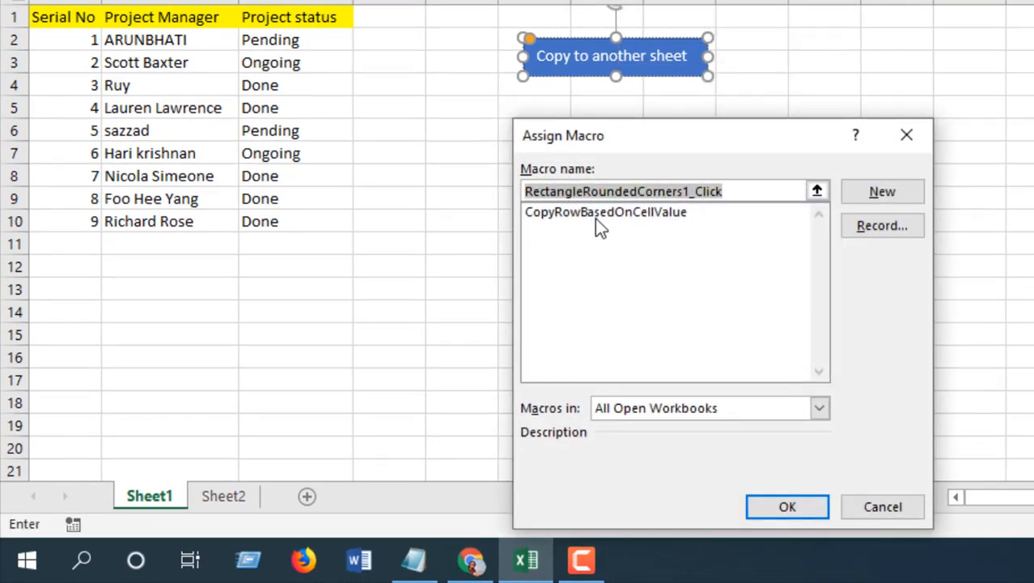
pyautogui.click(786, 505)
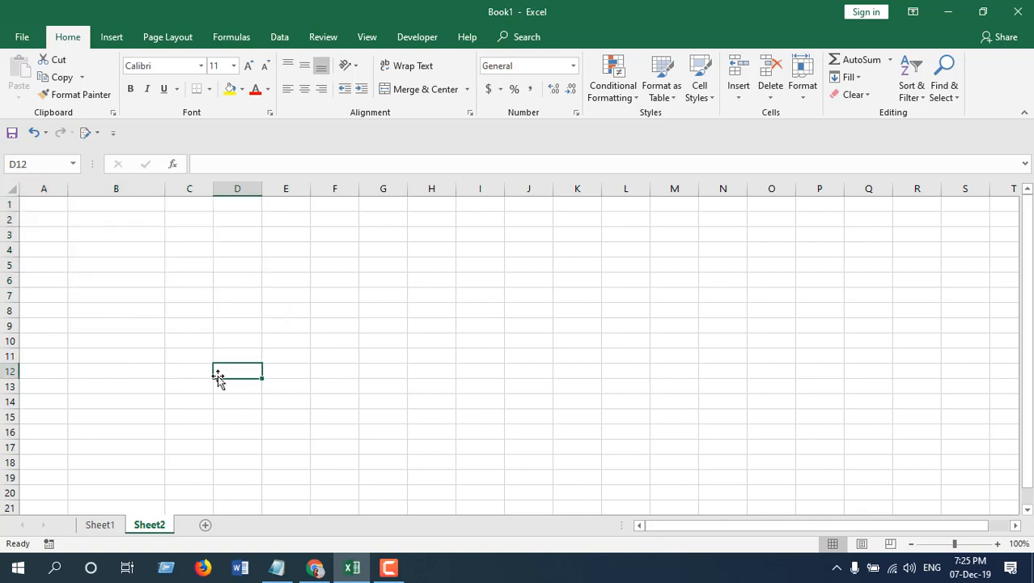
# Run the button repeatedly and view Sheet2, where the five Done rows are stacked four times
pyautogui.click(100, 525)
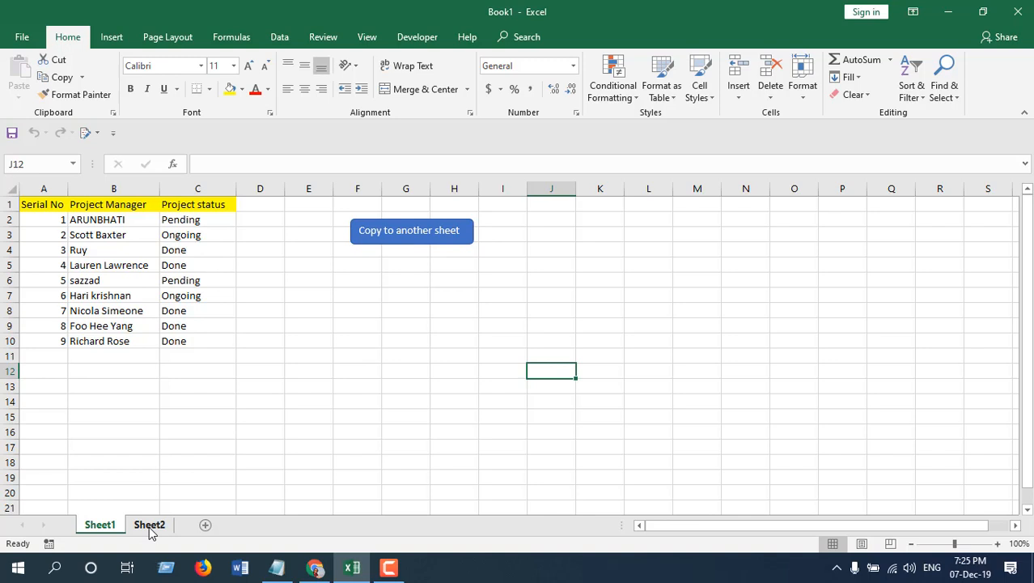
pyautogui.click(149, 525)
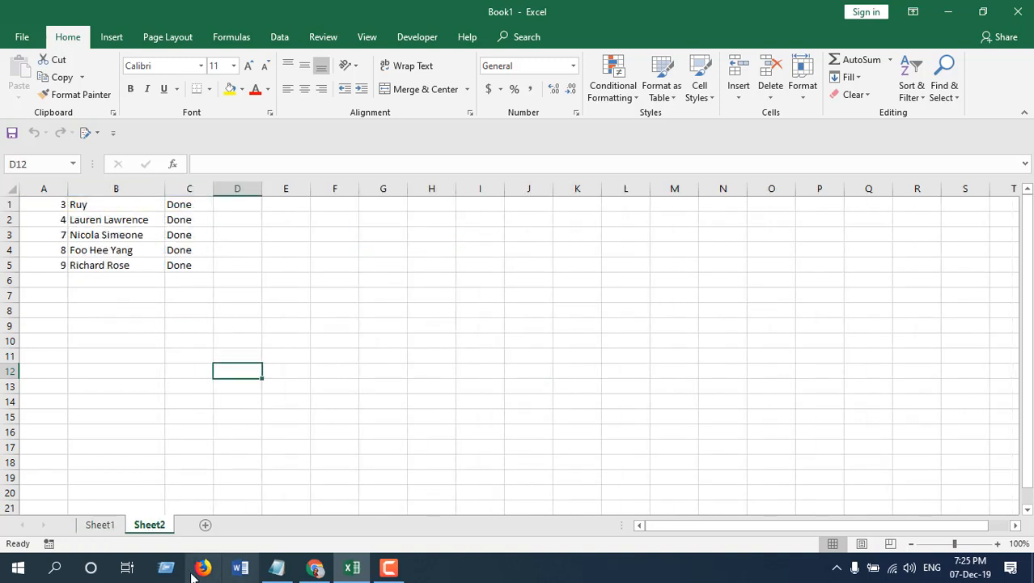
pyautogui.click(100, 524)
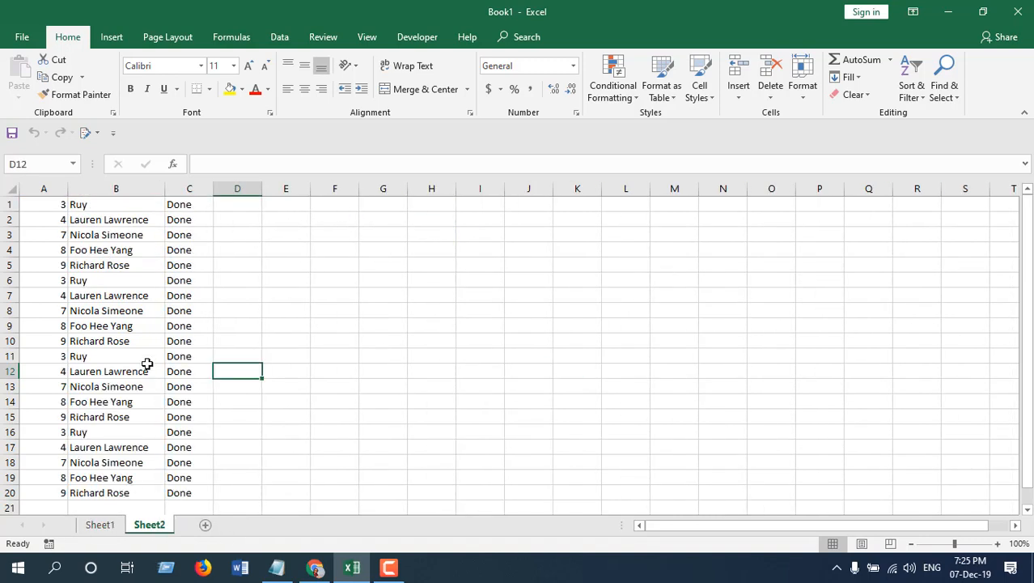
pyautogui.scroll(-3)
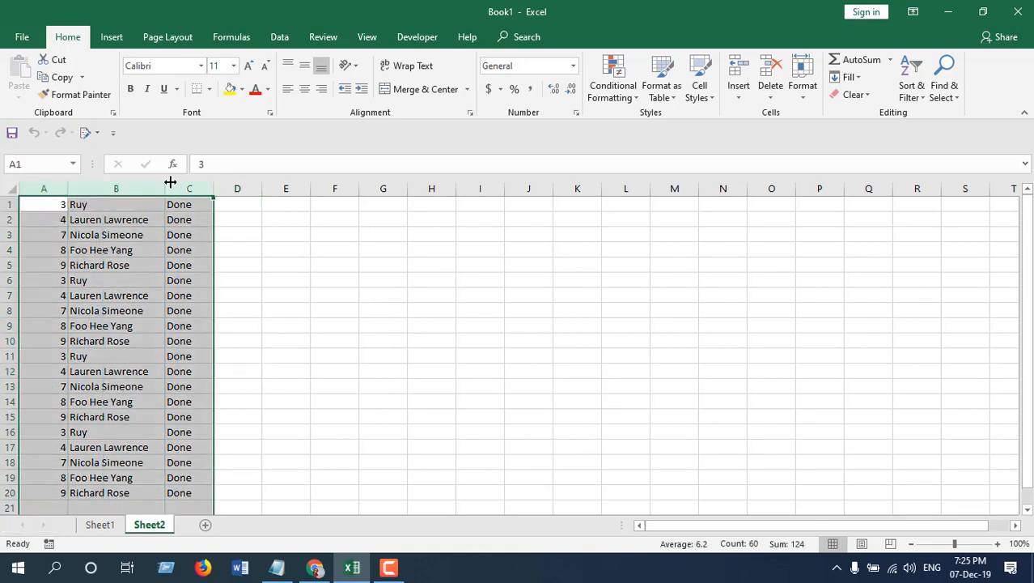
# Remove duplicates from Sheet2 so only the five unique Done rows remain
pyautogui.click(279, 36)
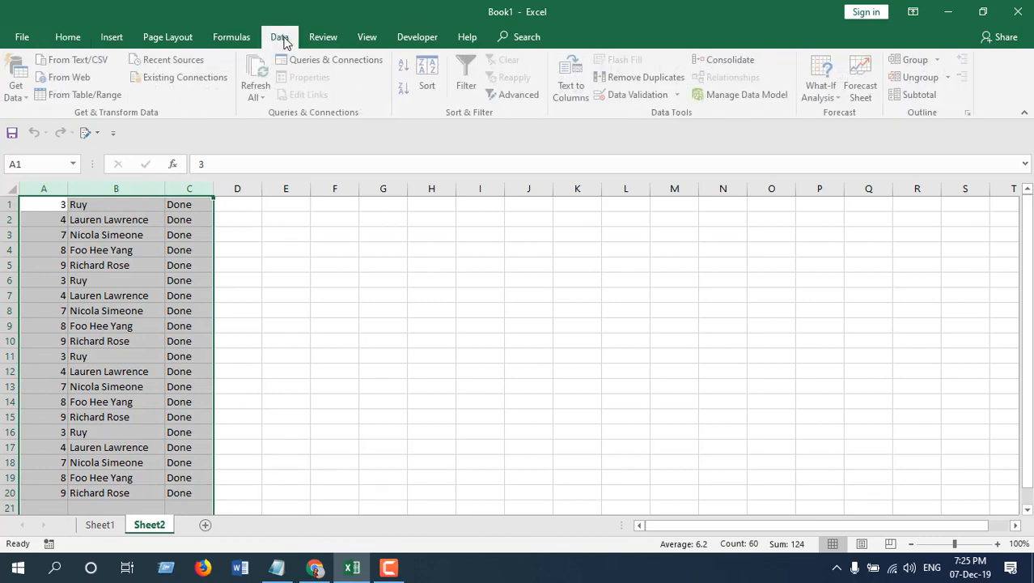
pyautogui.moveTo(645, 77)
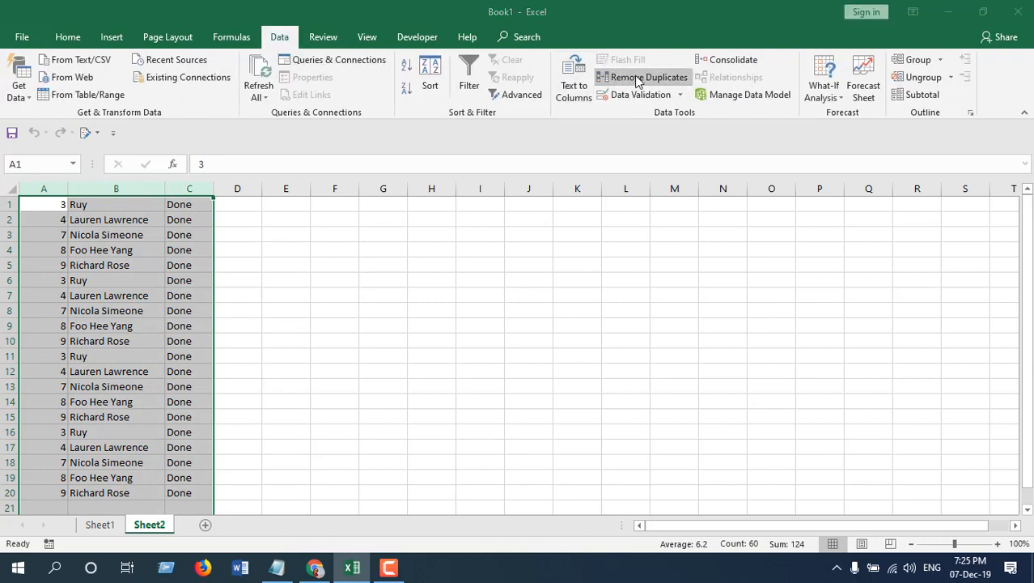
pyautogui.click(641, 77)
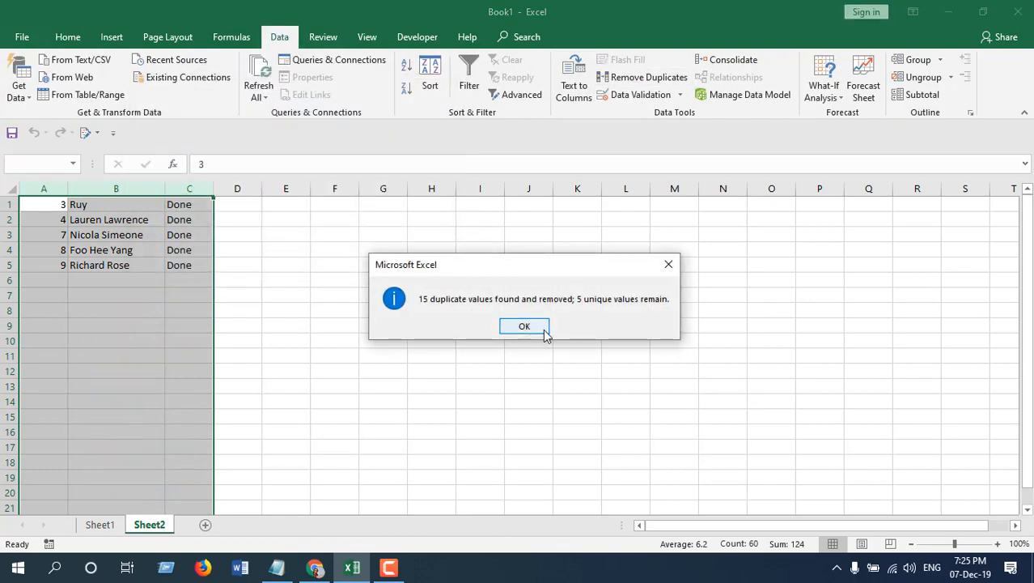
pyautogui.click(524, 326)
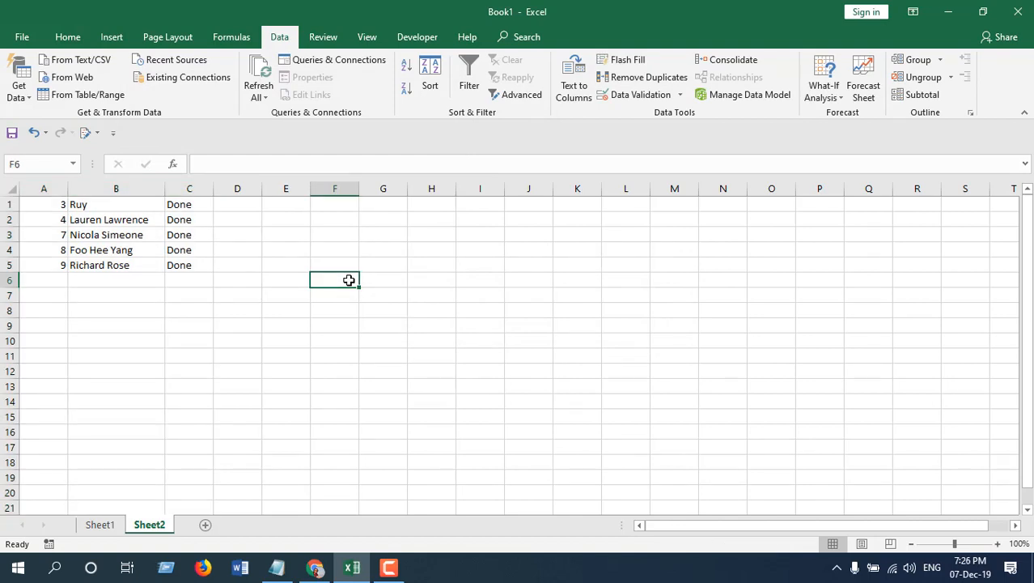